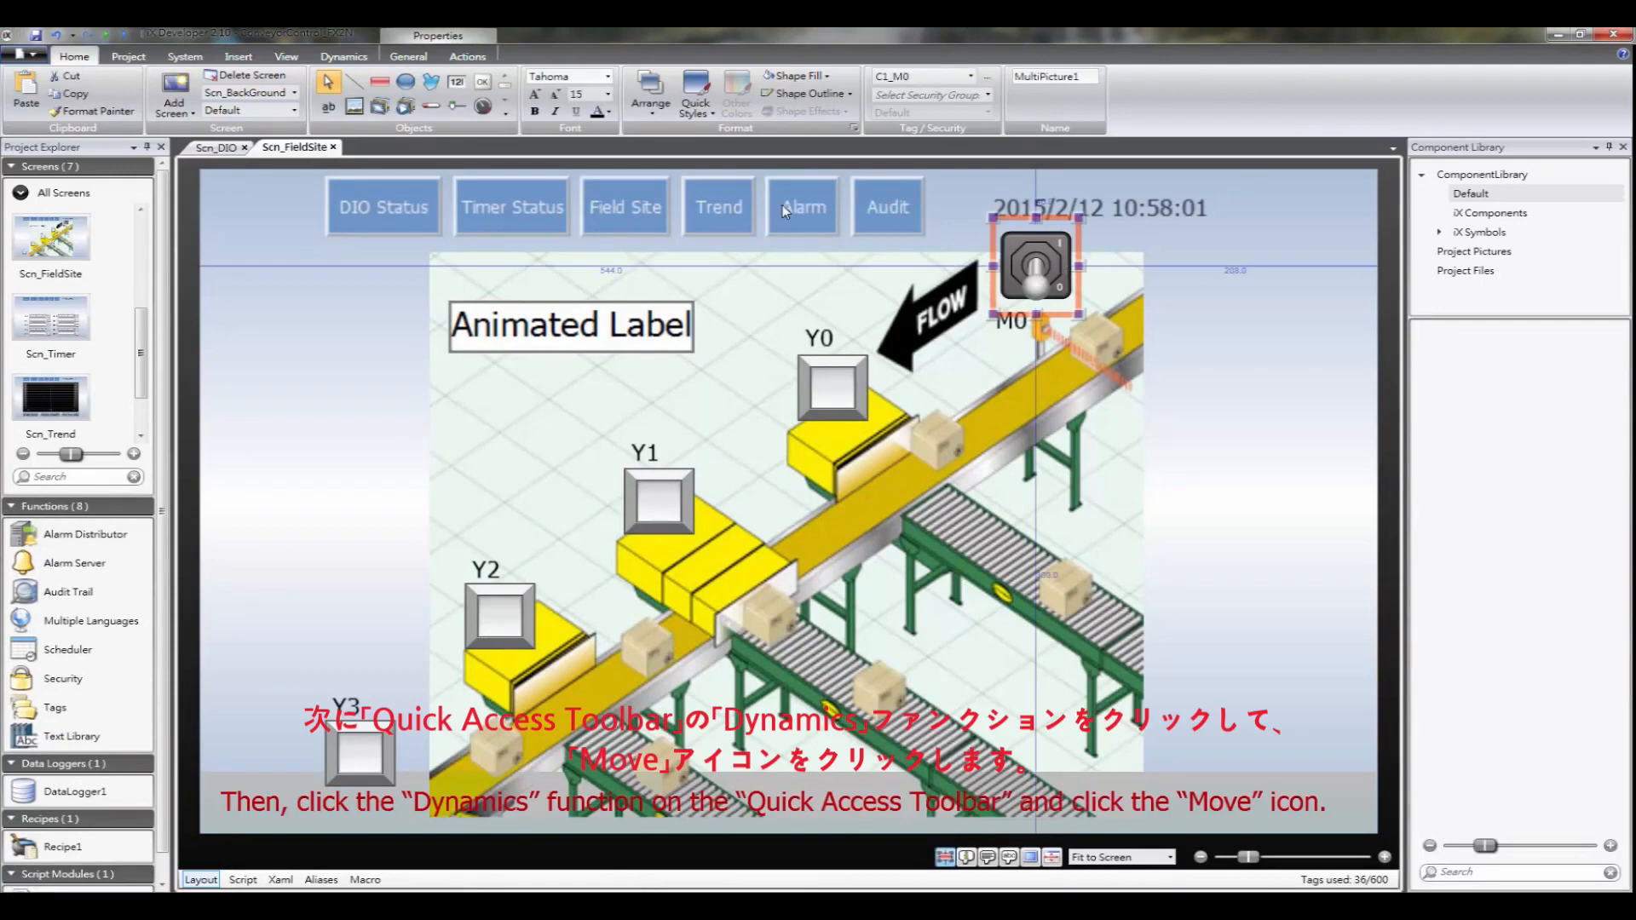
Open Move dynamics for the M0 switch from the Dynamics ribbon.
click(343, 56)
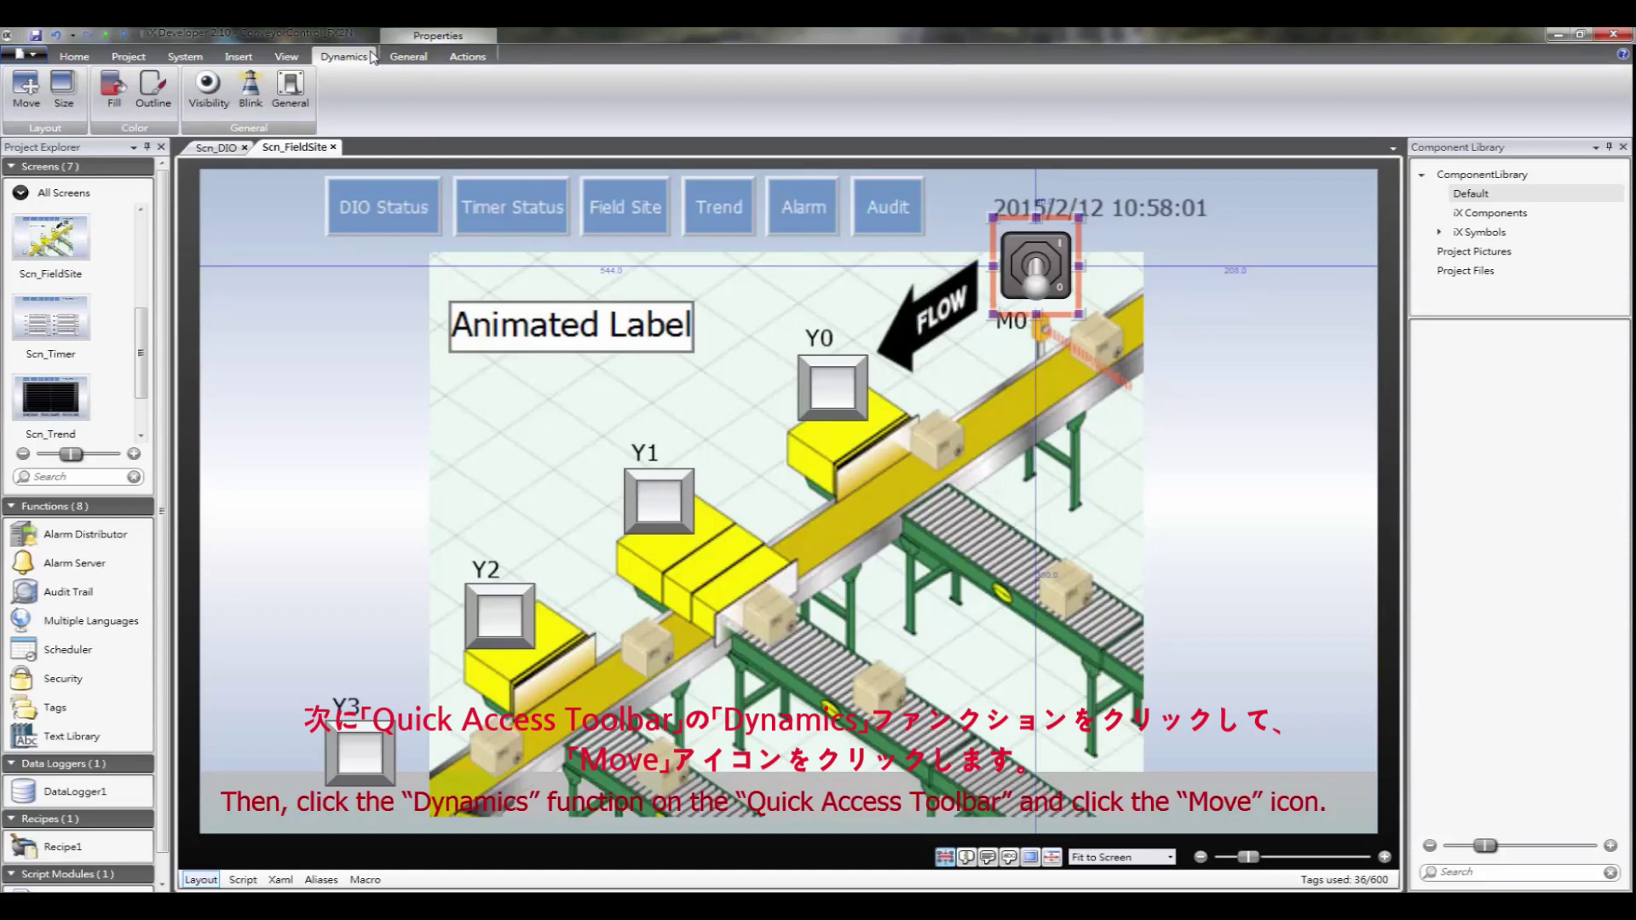
mouse_move(26, 88)
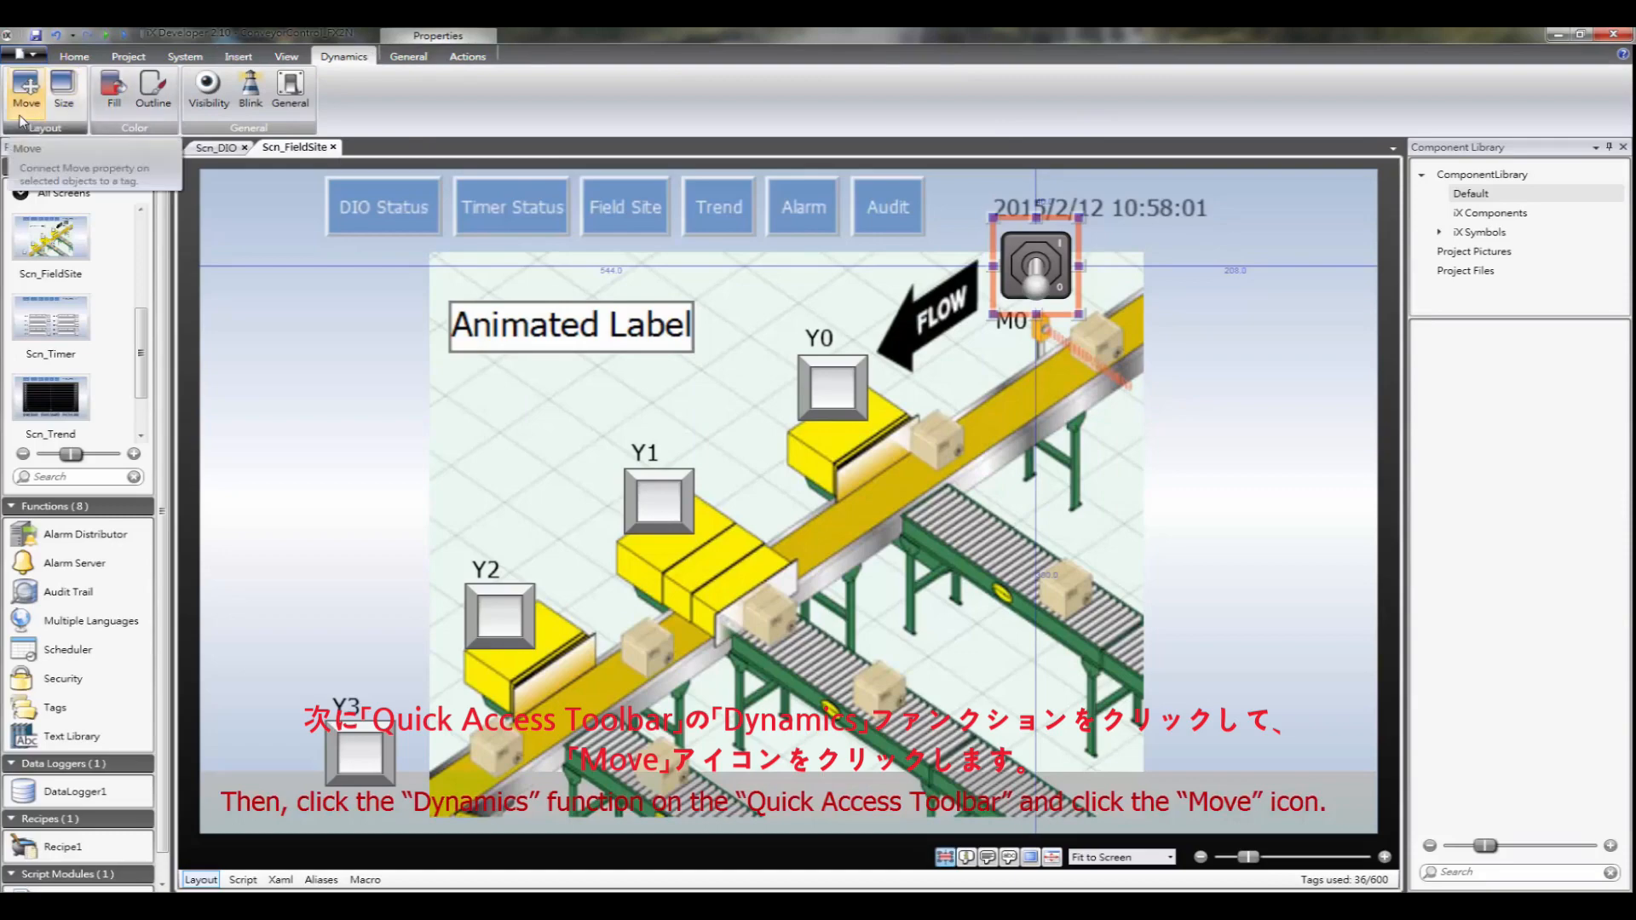
click(27, 90)
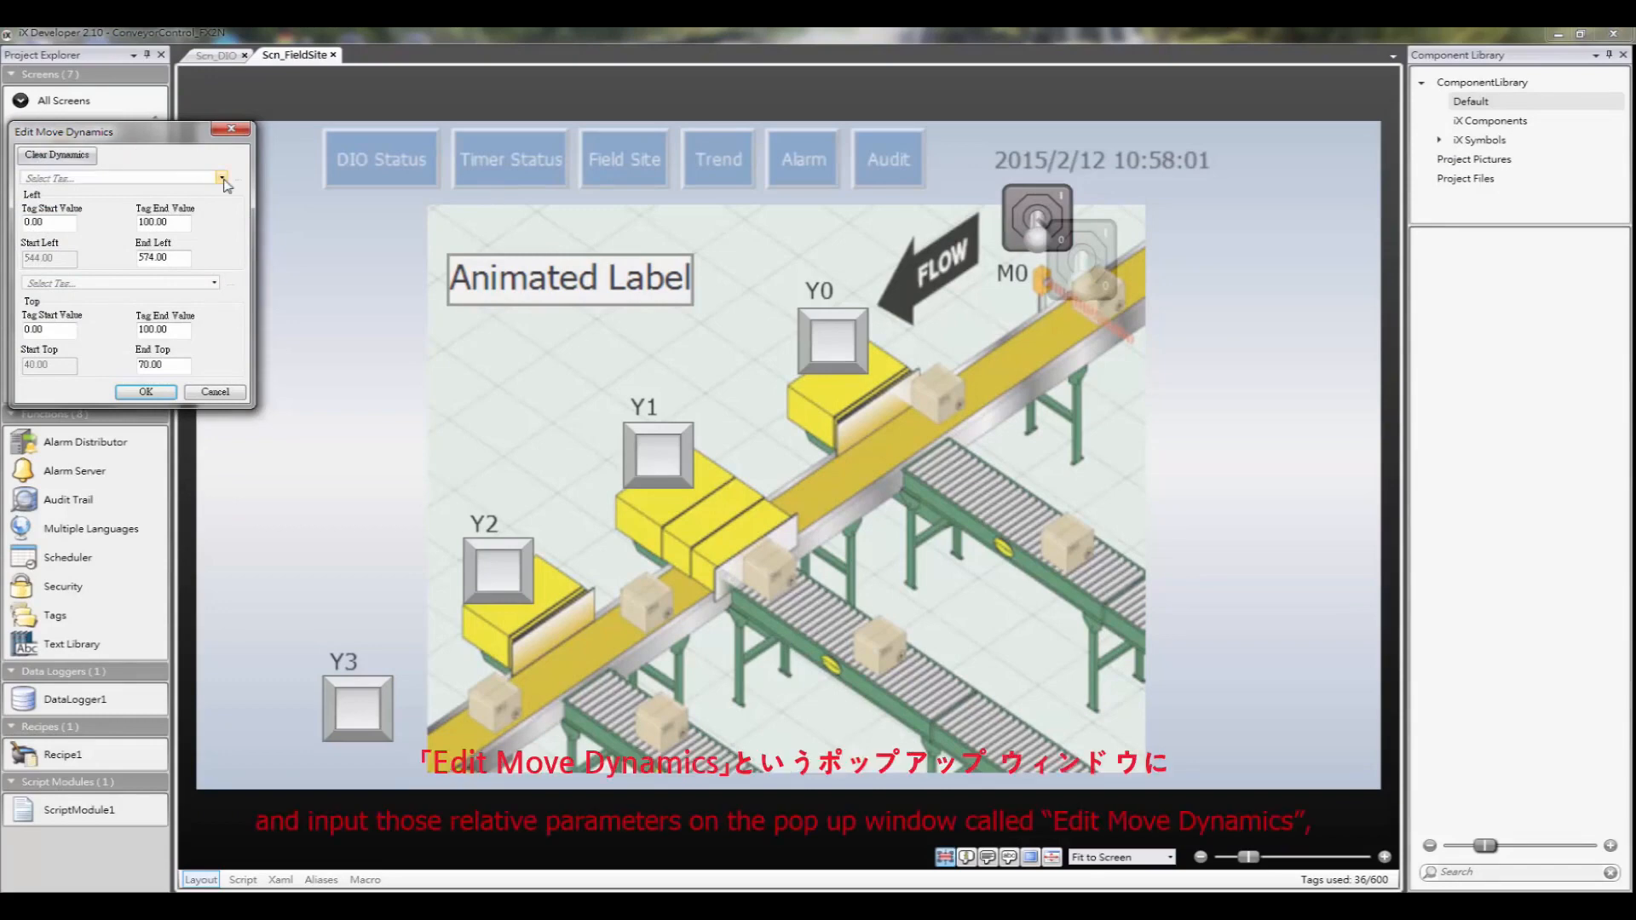
Choose tag C1_M0 to drive the switch's horizontal movement.
click(222, 177)
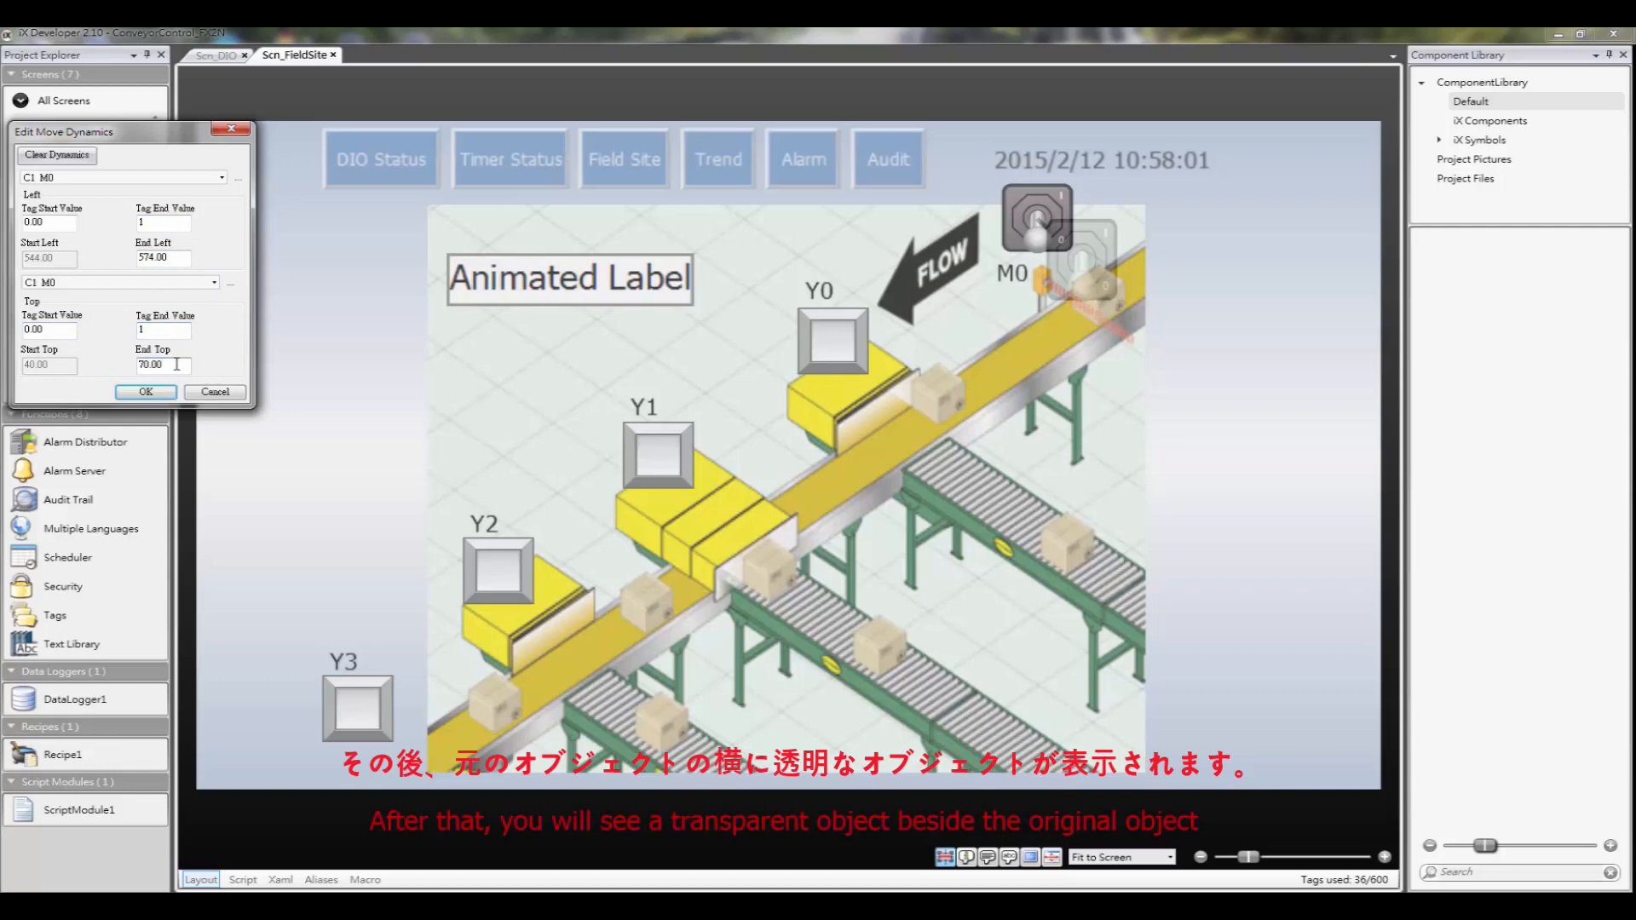
mouse_move(1102, 306)
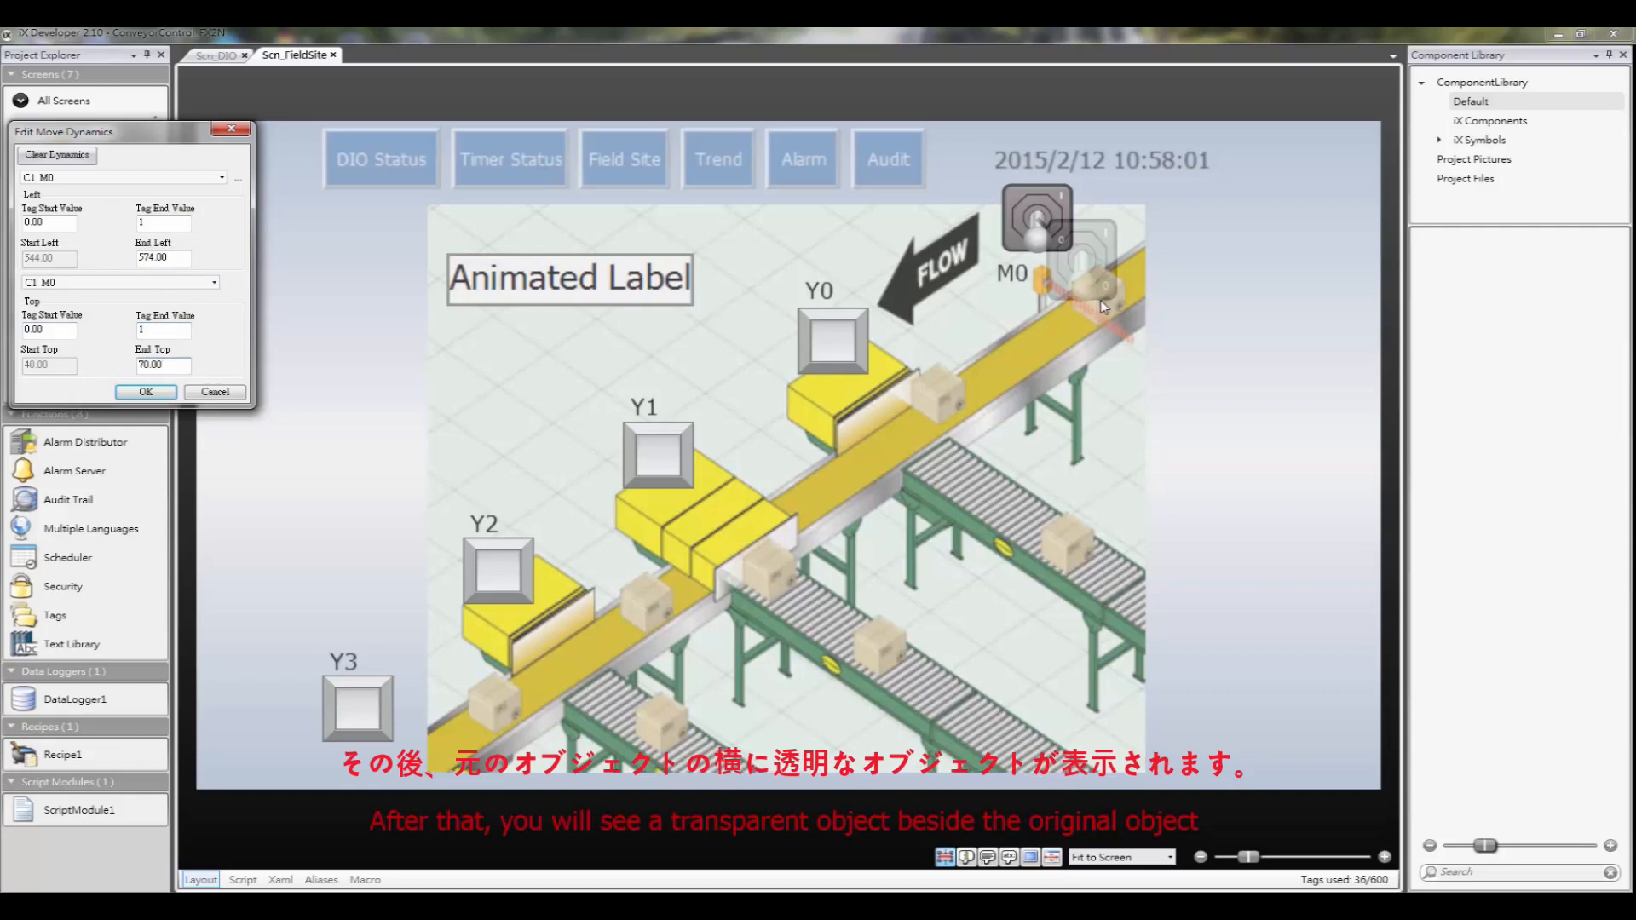